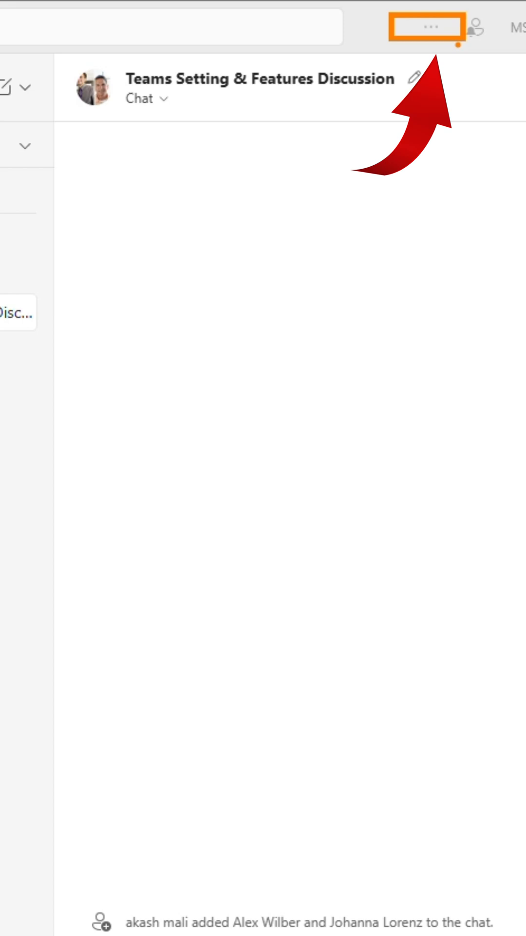
# - Open Teams Settings from the '...' Settings and more menu
pyautogui.click(264, 21)
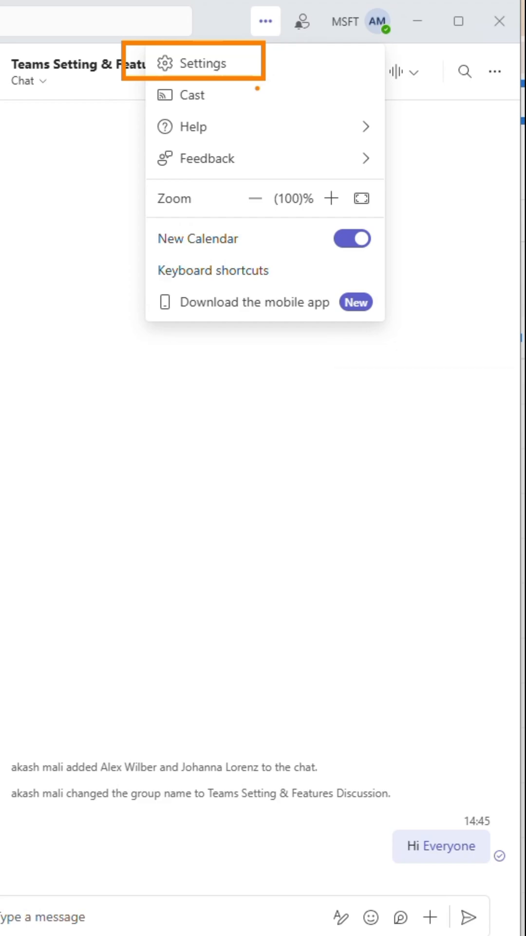
pyautogui.click(204, 63)
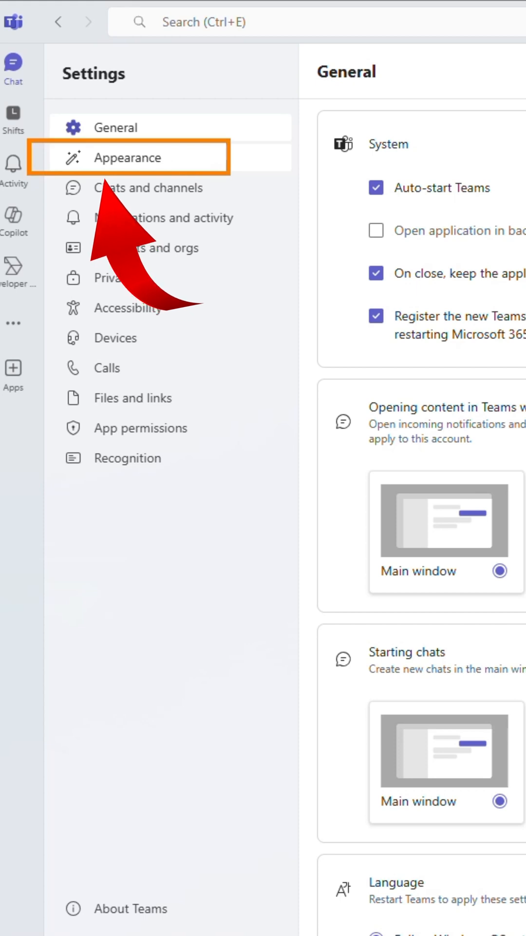
# - Show the Appearance page and expand the Theme dropdown options
pyautogui.click(127, 157)
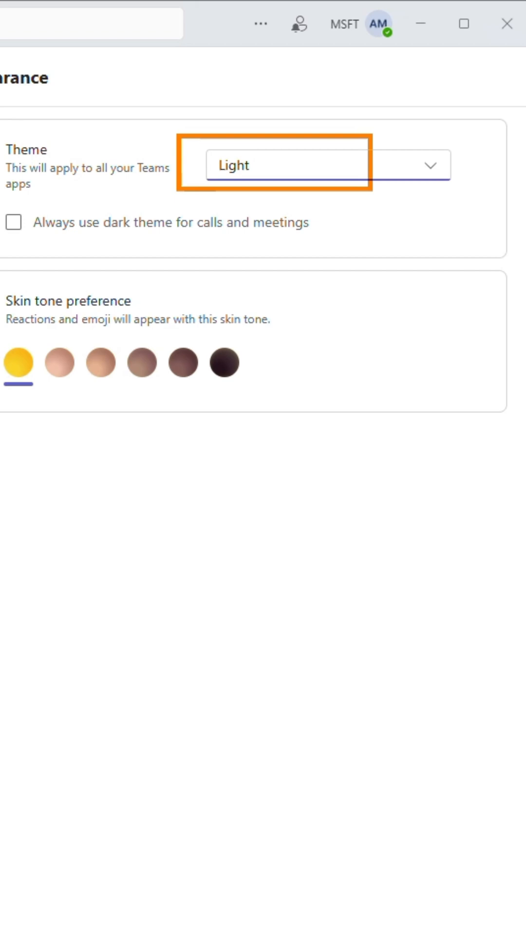
pyautogui.click(328, 165)
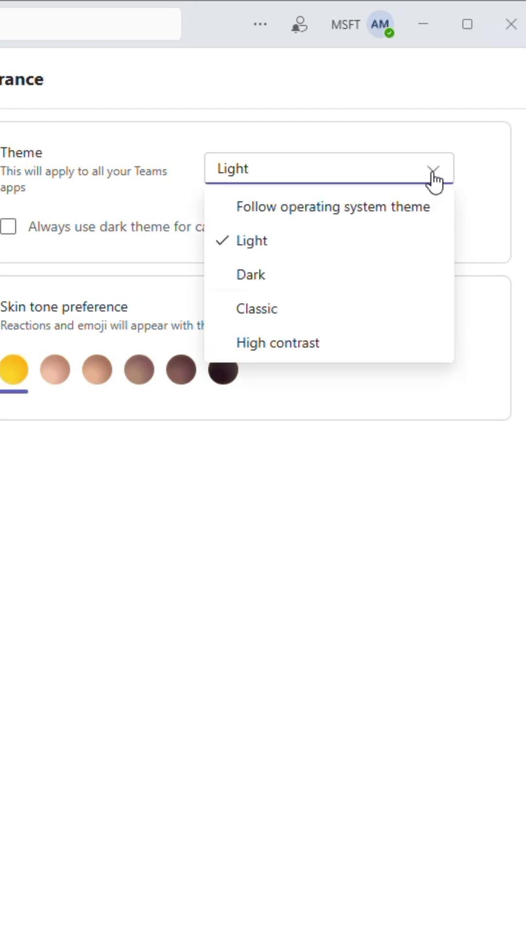
pyautogui.moveTo(251, 274)
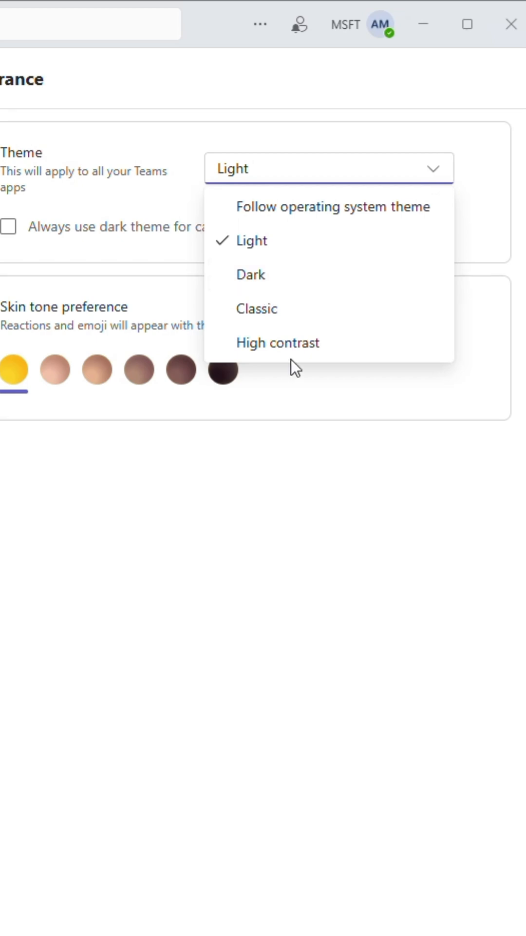
pyautogui.moveTo(298, 342)
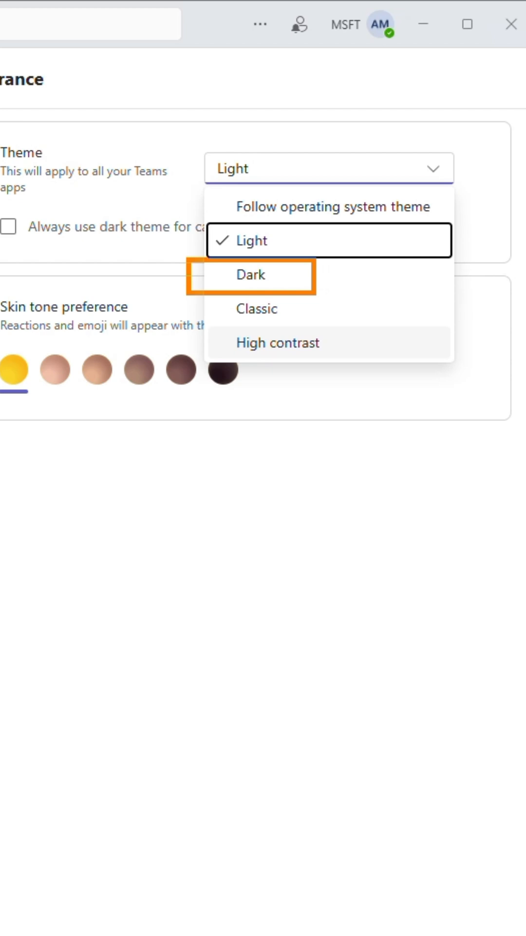
# - Choose the Dark theme, then go back to Chat
pyautogui.click(251, 275)
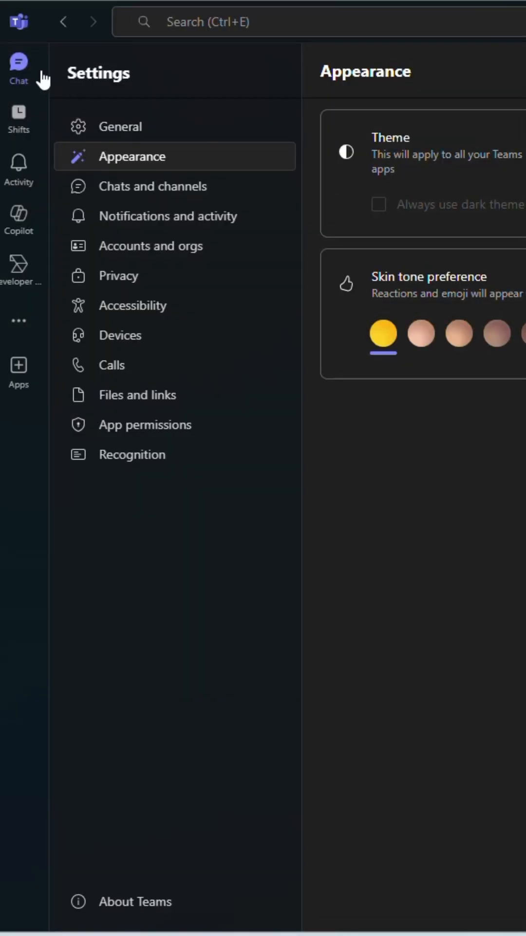
pyautogui.click(19, 66)
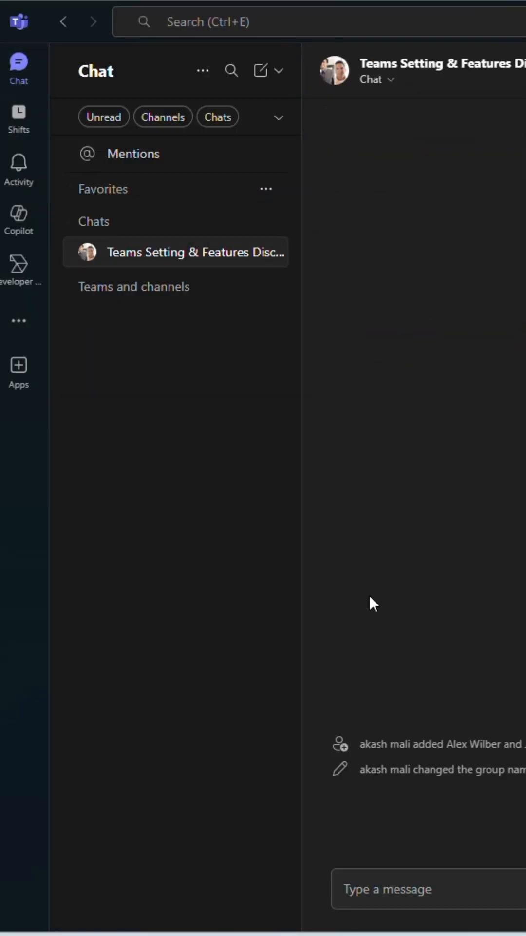
pyautogui.moveTo(276, 393)
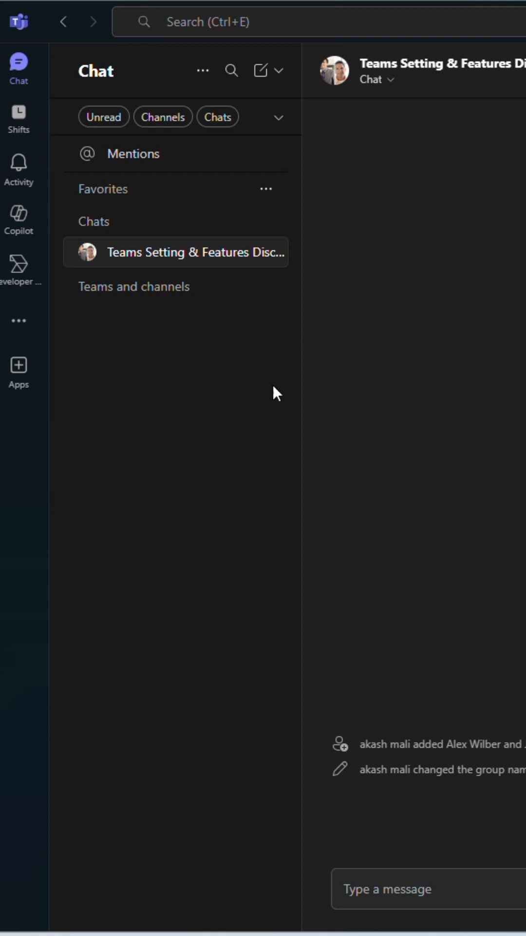